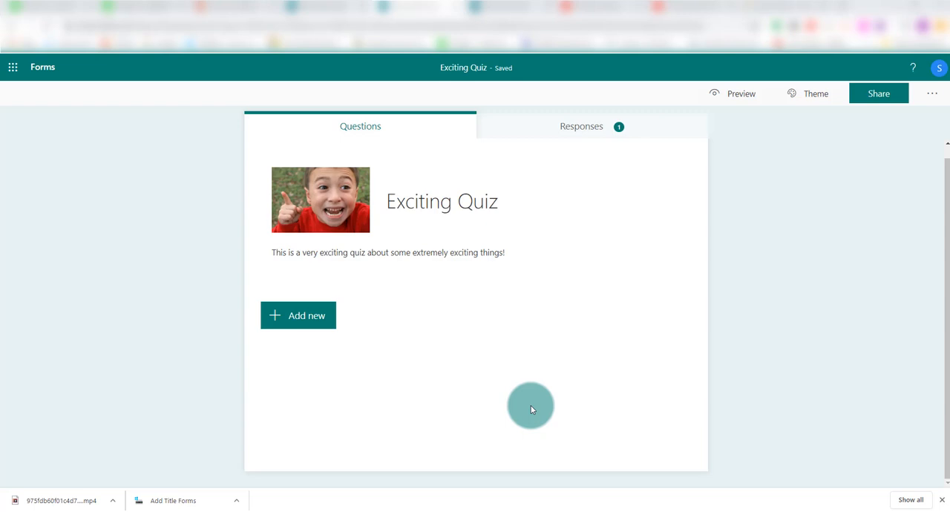
mouse_move(467, 386)
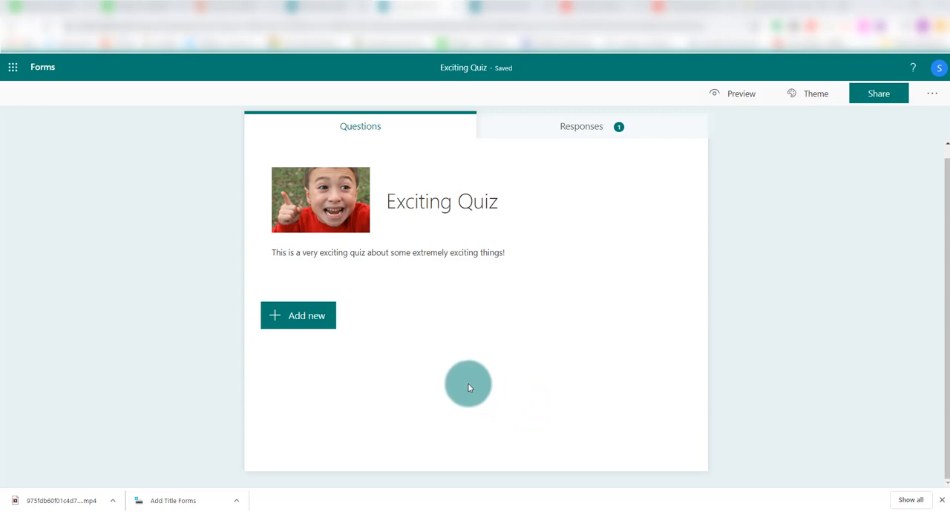
- Add a File upload question as the quiz's first question
left_click(297, 314)
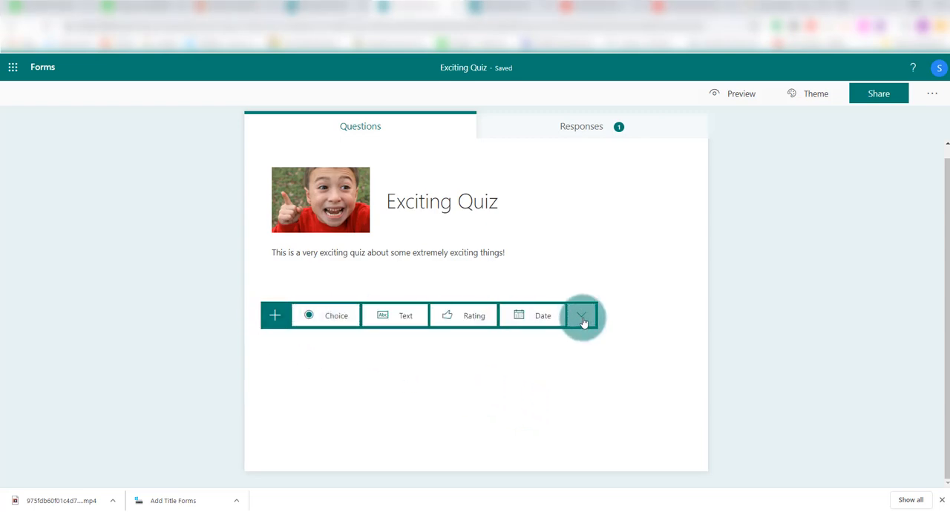
left_click(582, 314)
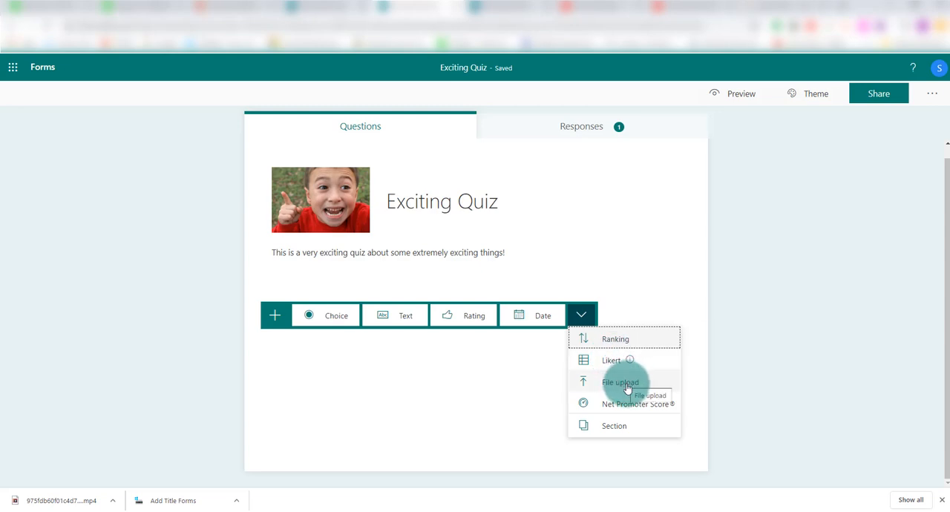
left_click(620, 382)
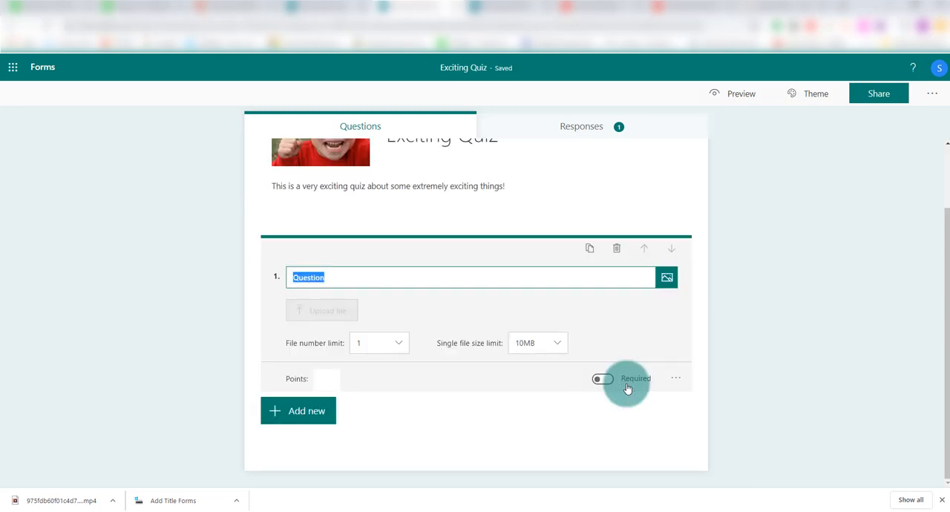
left_click(599, 378)
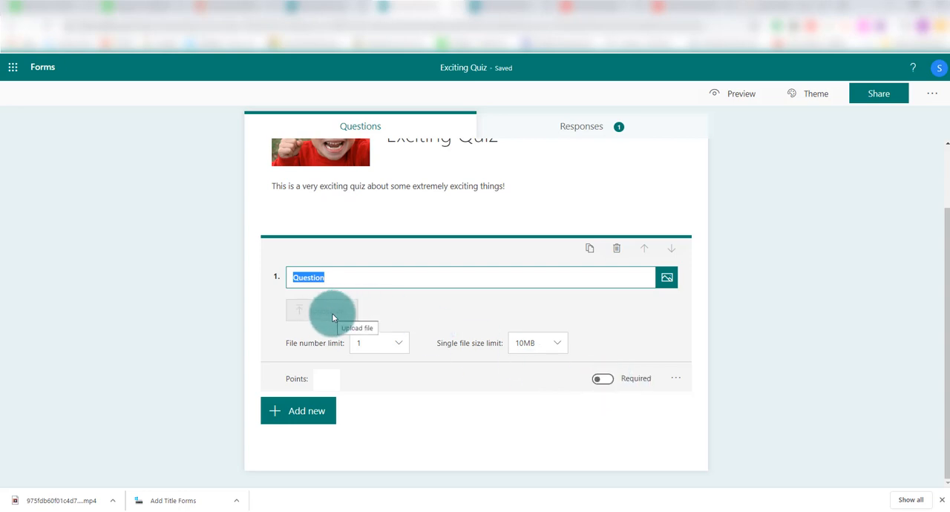
mouse_move(438, 291)
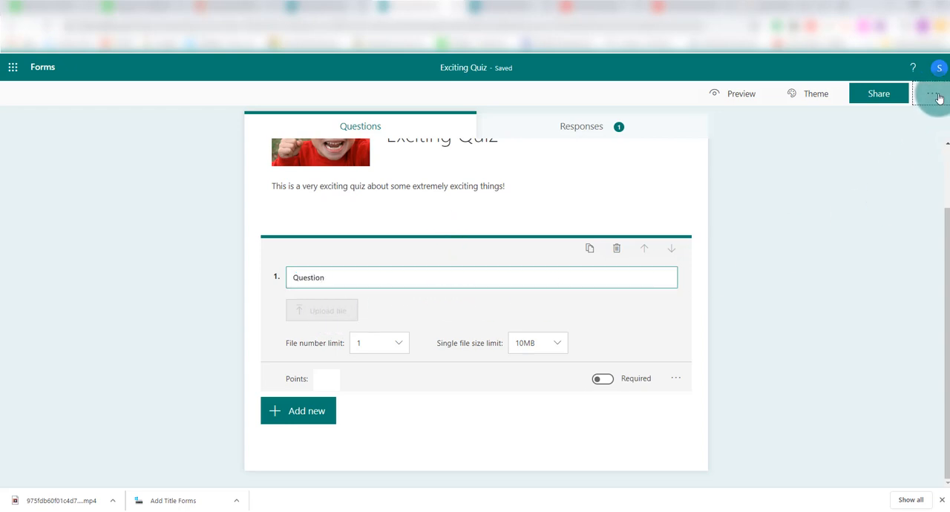
left_click(932, 94)
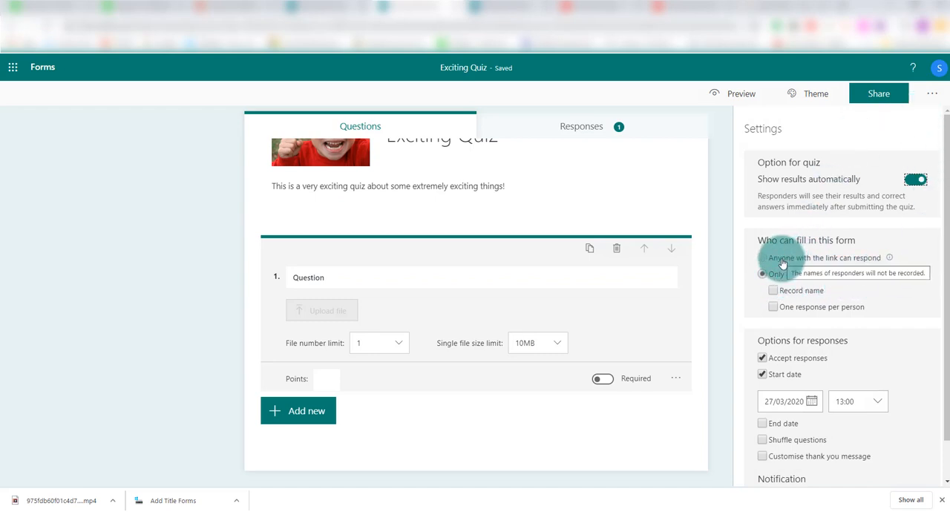
left_click(762, 273)
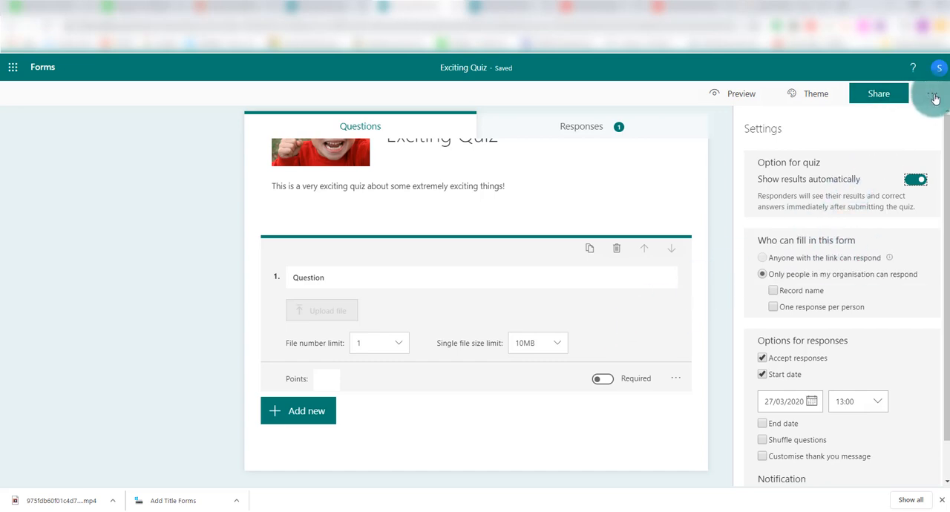
left_click(932, 94)
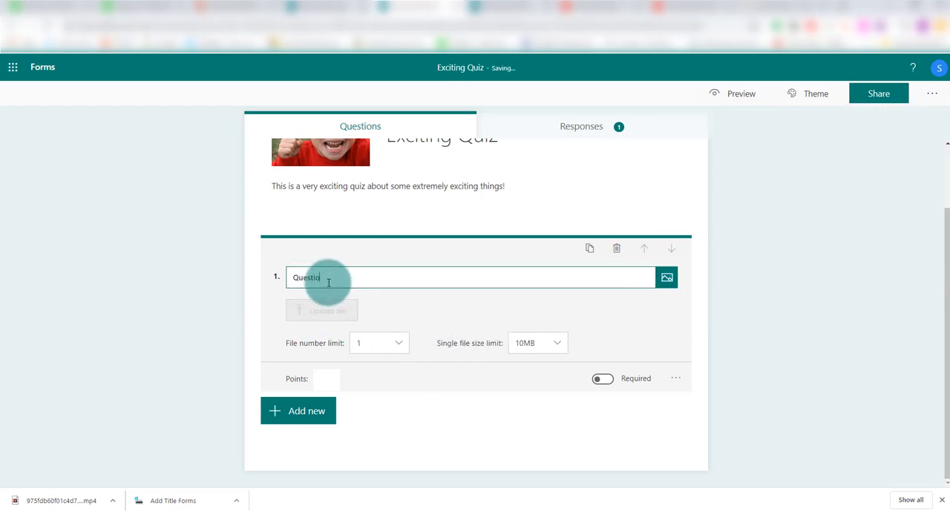
- Enter 'Why did the Americans boycott the 1980 Moscow Games?', keep 1 file, and allow 1GB per file
type("Why did the Americans boycott the 1980 Moscow Games?")
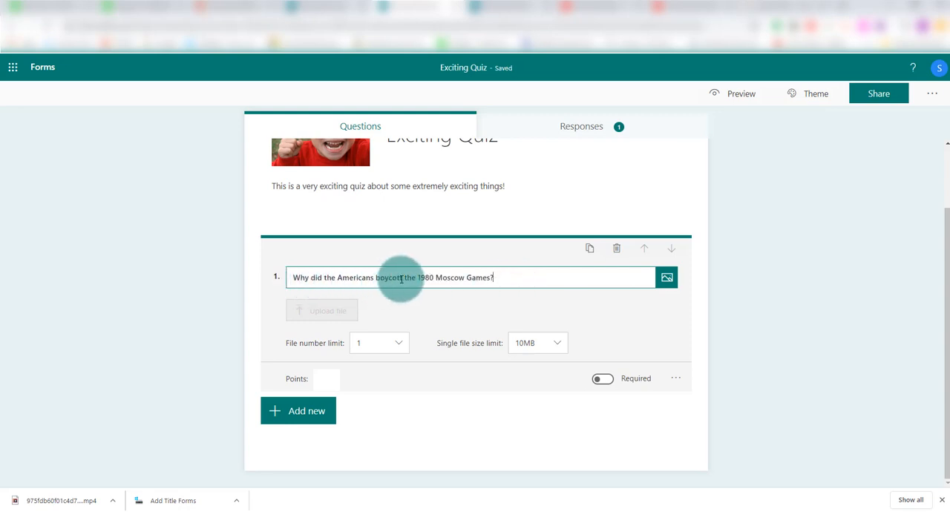
mouse_move(406, 352)
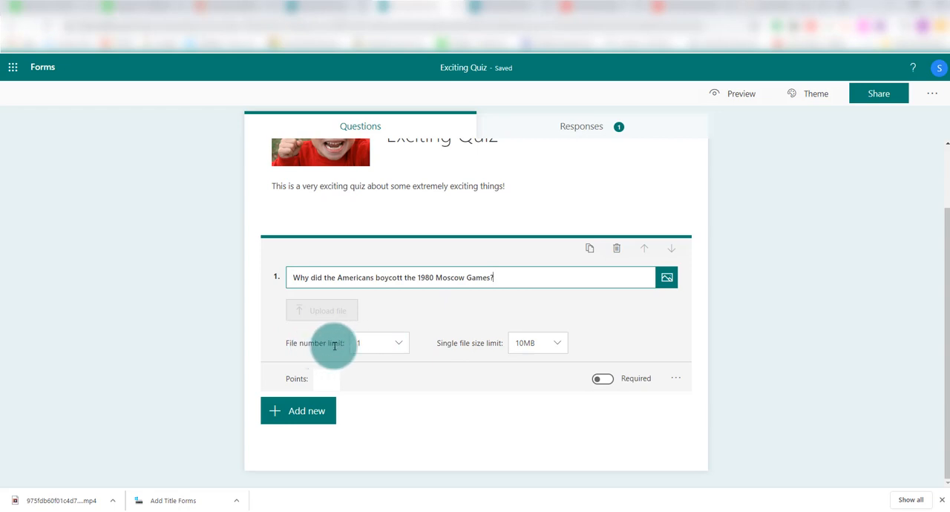
left_click(379, 342)
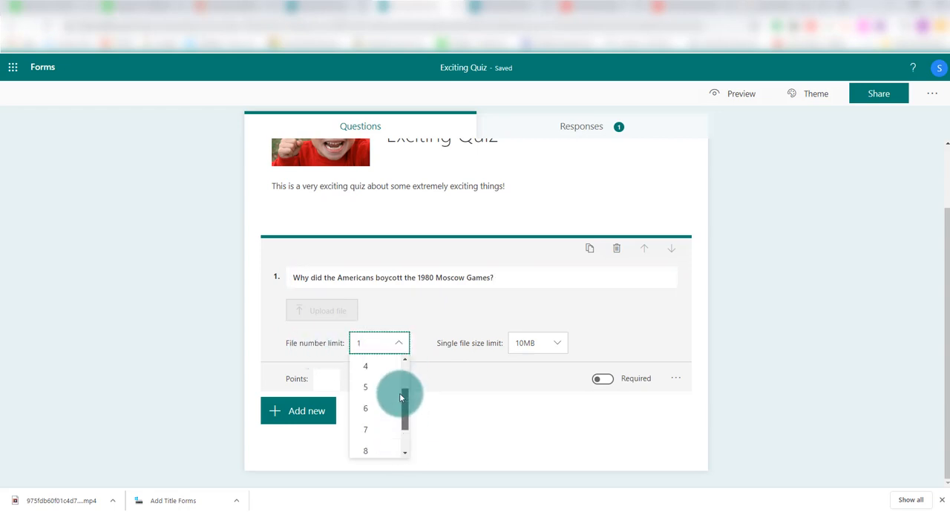
left_click(434, 342)
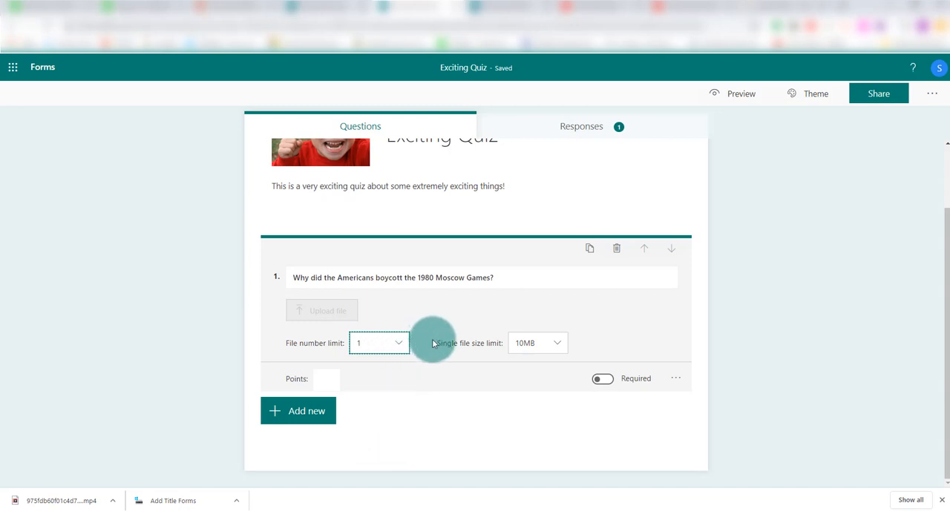
mouse_move(536, 343)
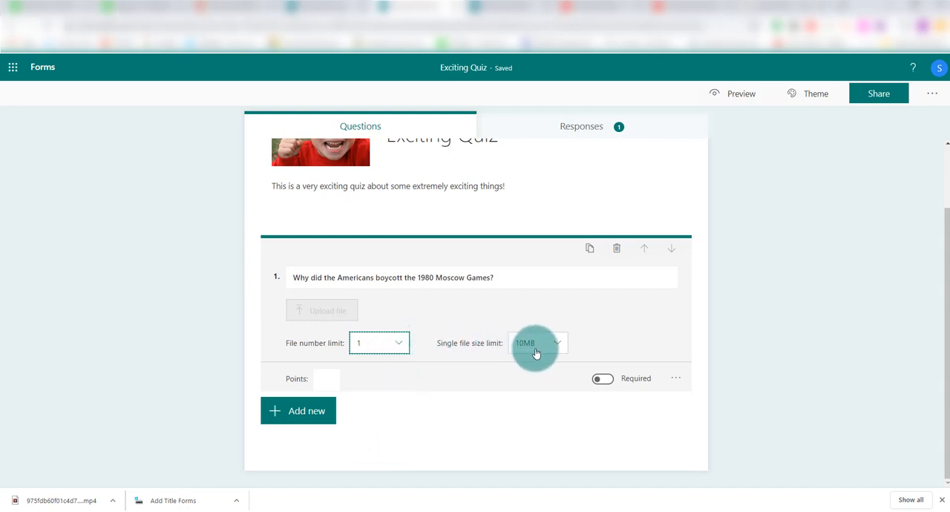
left_click(536, 343)
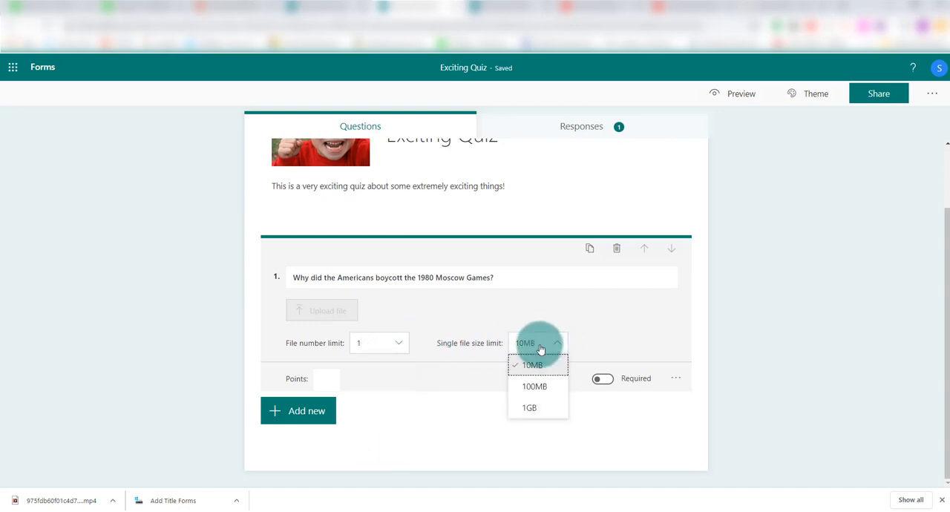
left_click(528, 408)
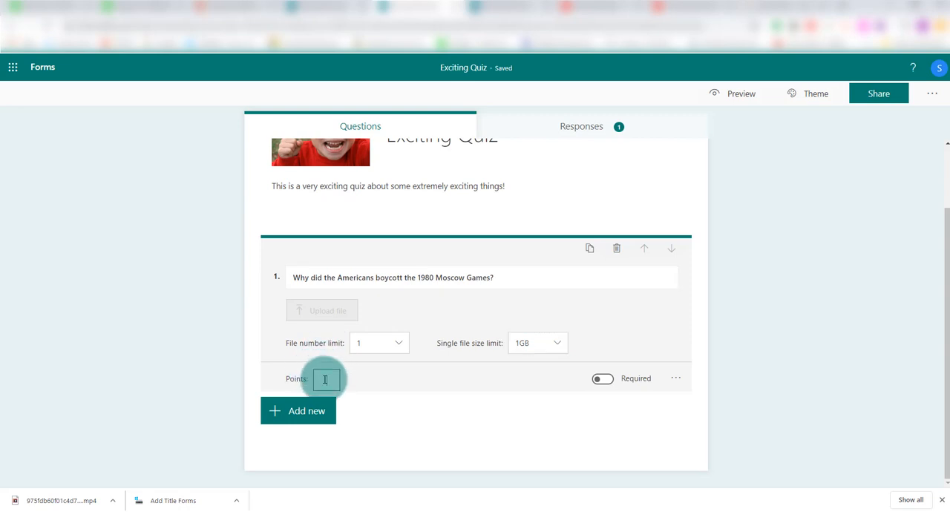
- Give question 1 a 20-point value and bring up its more-settings menu
type("10")
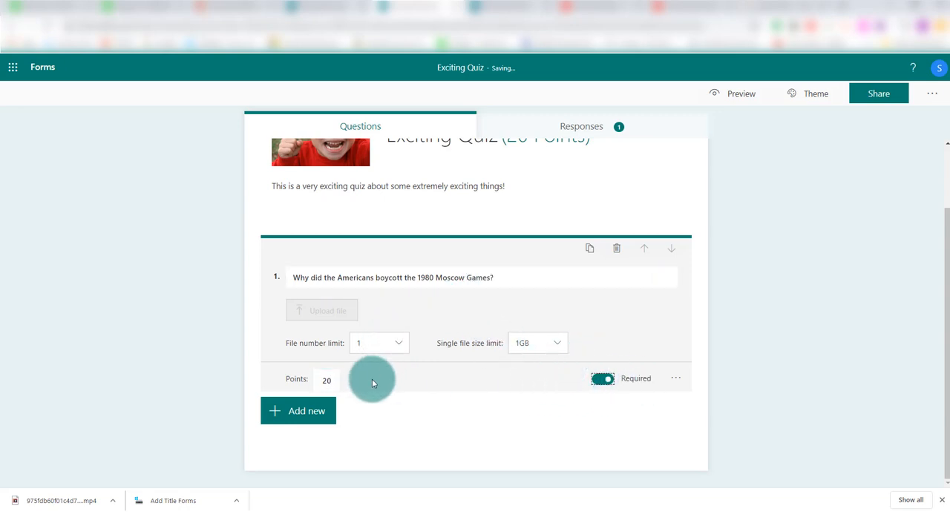
mouse_move(676, 378)
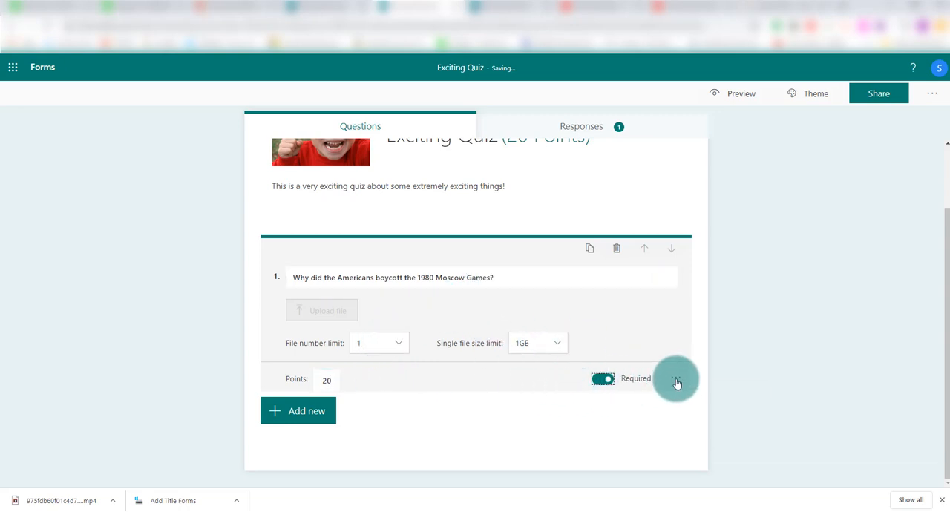
mouse_move(675, 378)
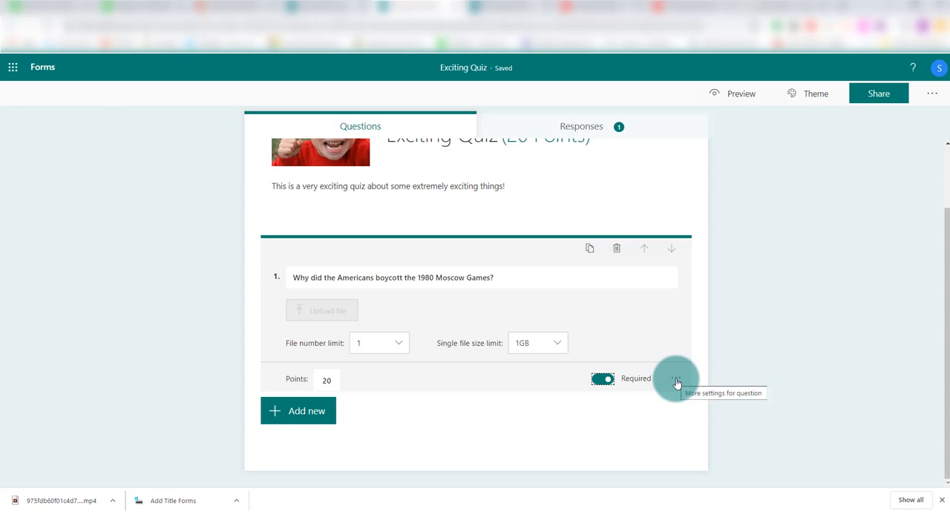
left_click(676, 379)
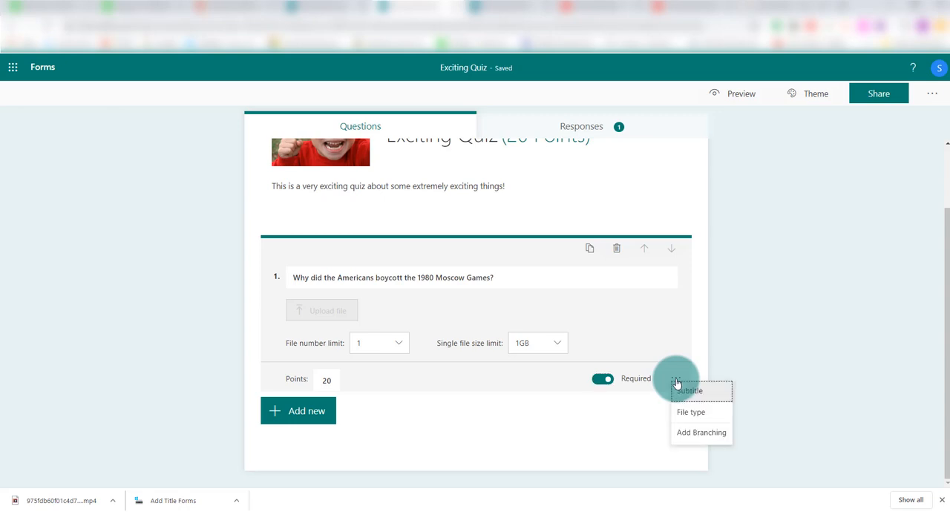
mouse_move(690, 412)
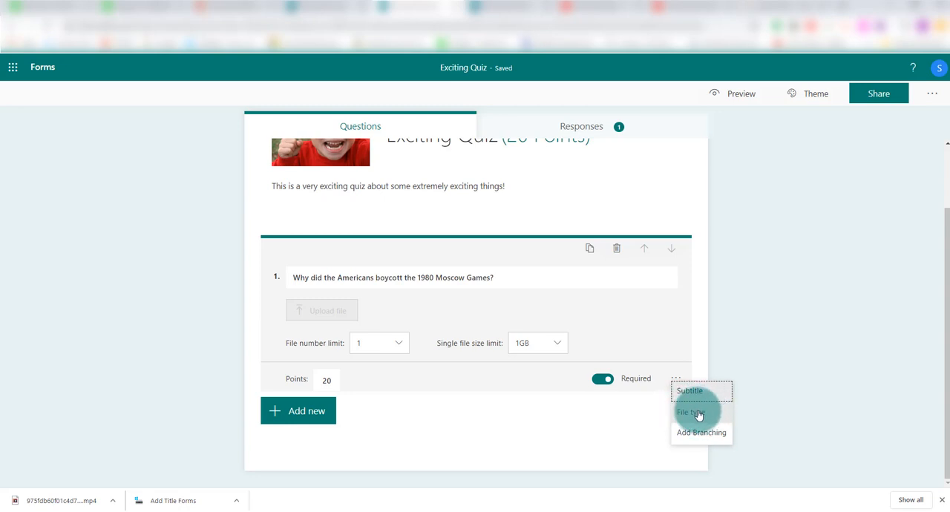
- Limit allowed uploads to Word, PPT, PDF, Video and Audio file types
left_click(690, 411)
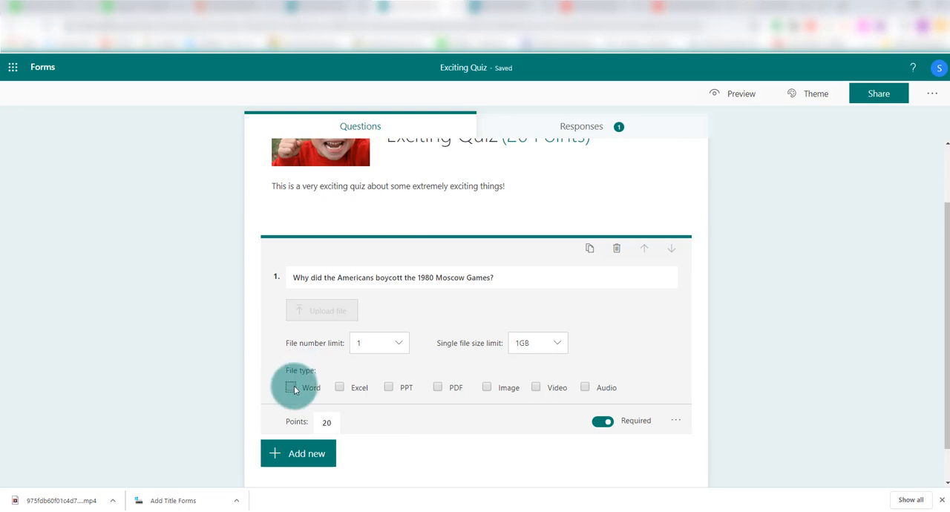
left_click(290, 387)
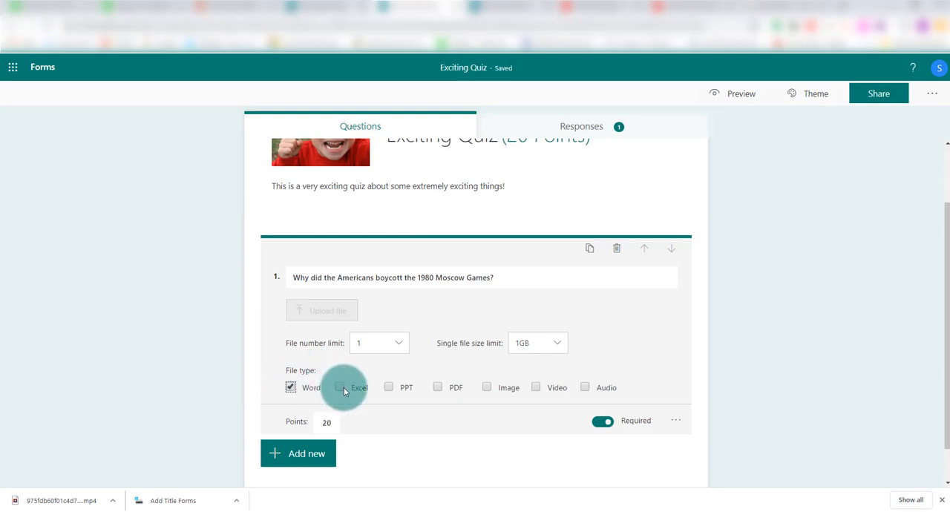
left_click(389, 387)
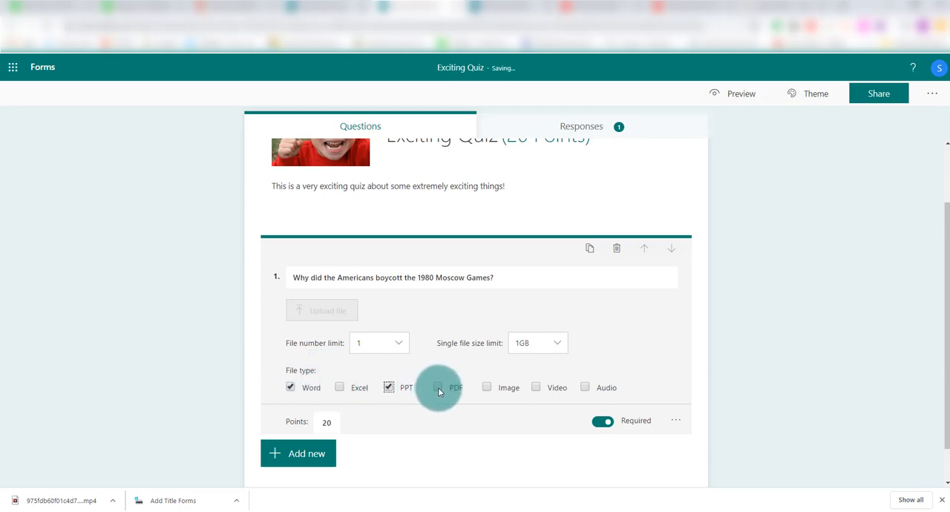
left_click(438, 388)
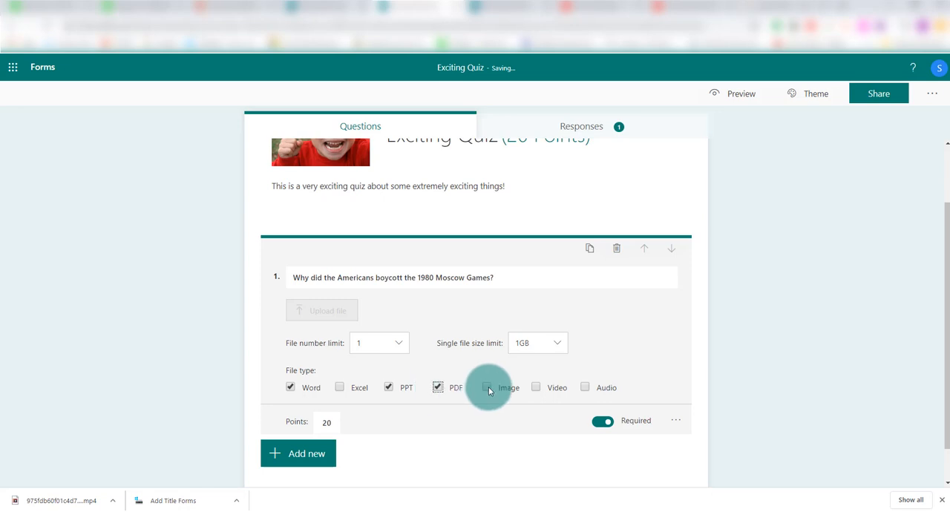
left_click(536, 387)
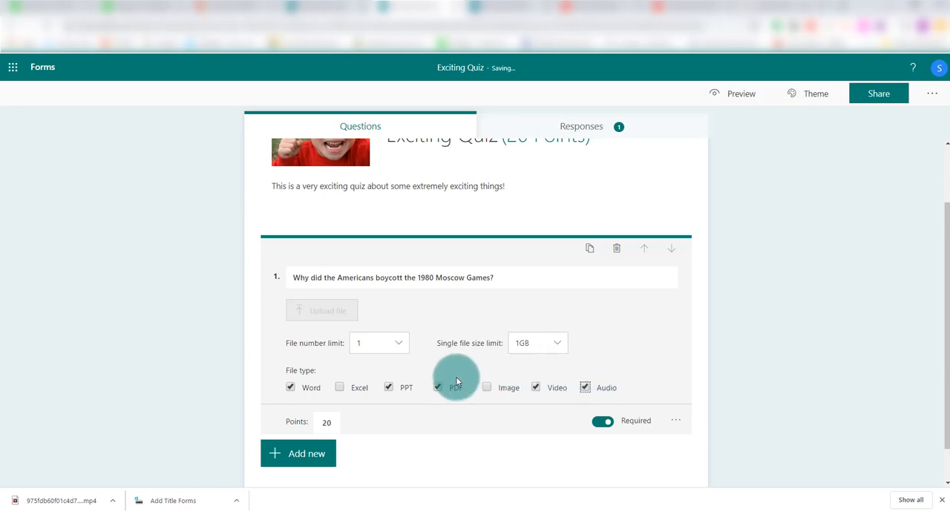
left_click(487, 386)
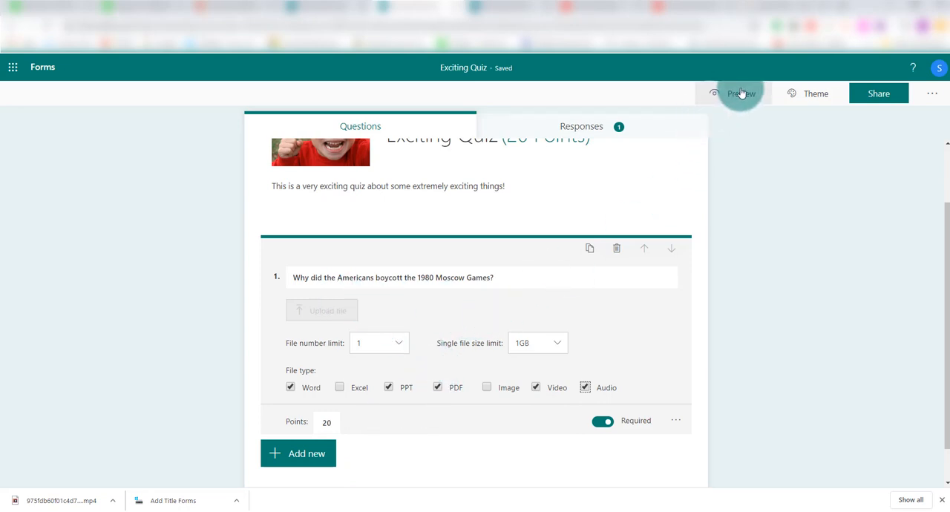
- Preview the Exciting Quiz to review question 1's limits and file types
left_click(740, 93)
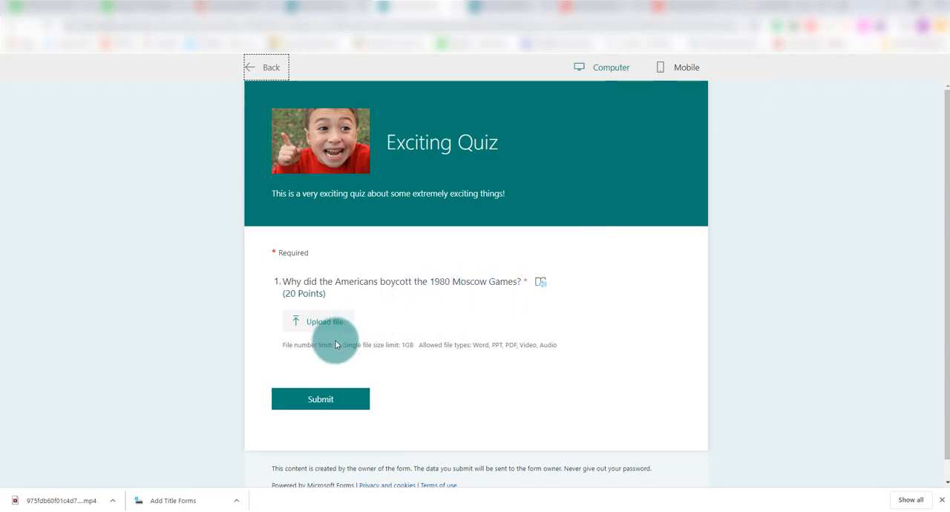
mouse_move(331, 349)
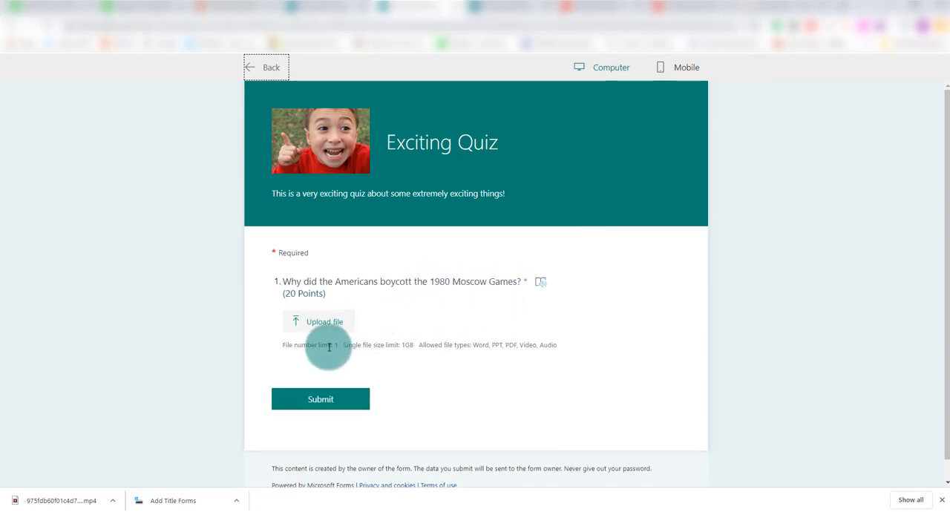
mouse_move(409, 345)
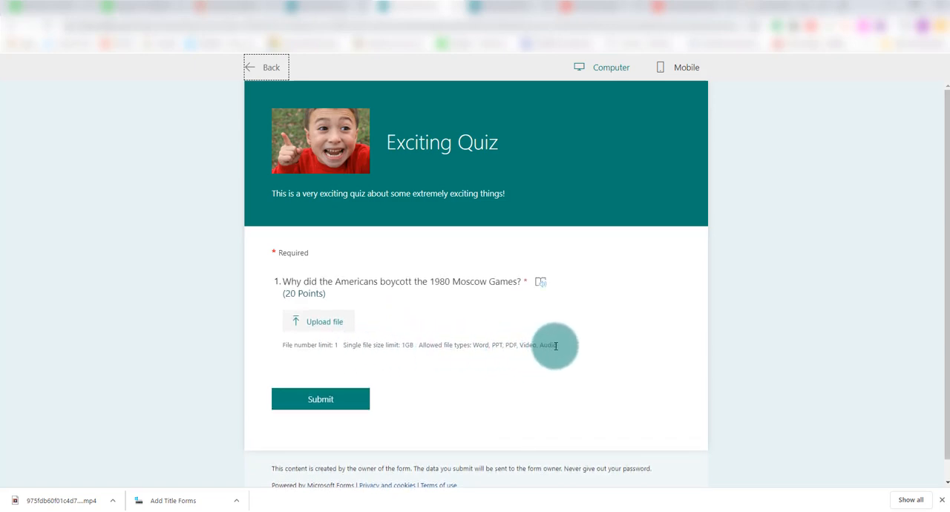
mouse_move(441, 346)
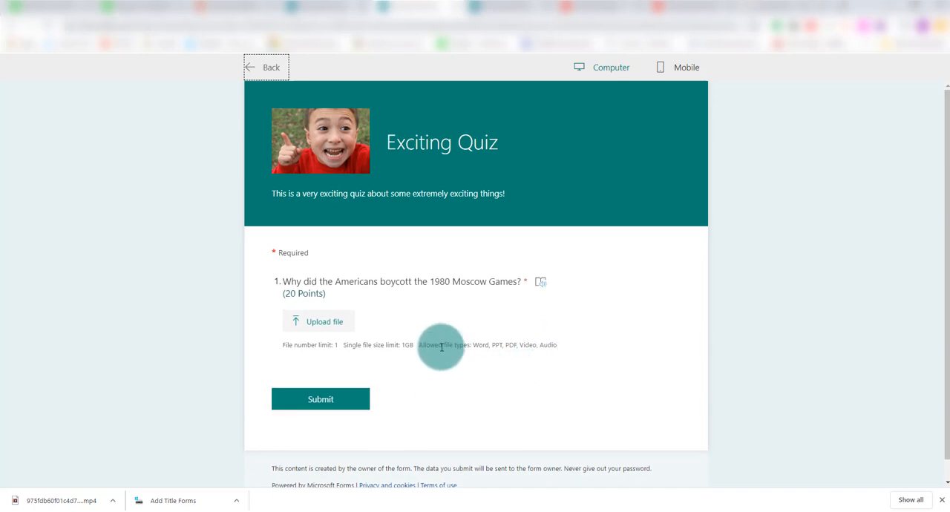